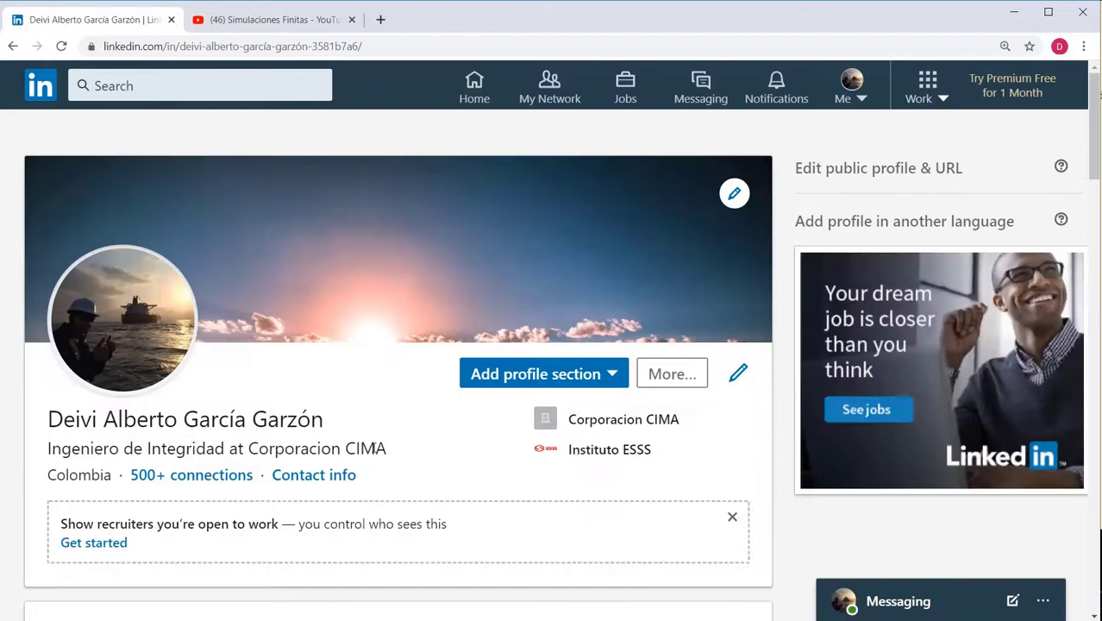
Scroll the LinkedIn profile to the Featured tank fatigue videos, then switch to the YouTube channel.
scroll(down, 3)
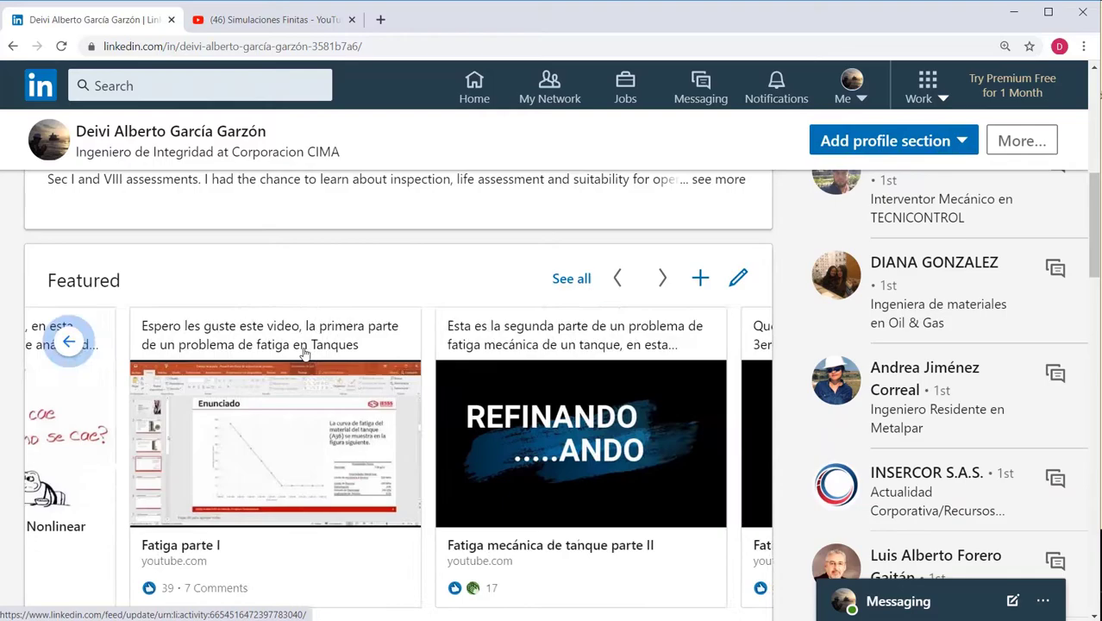
click(273, 19)
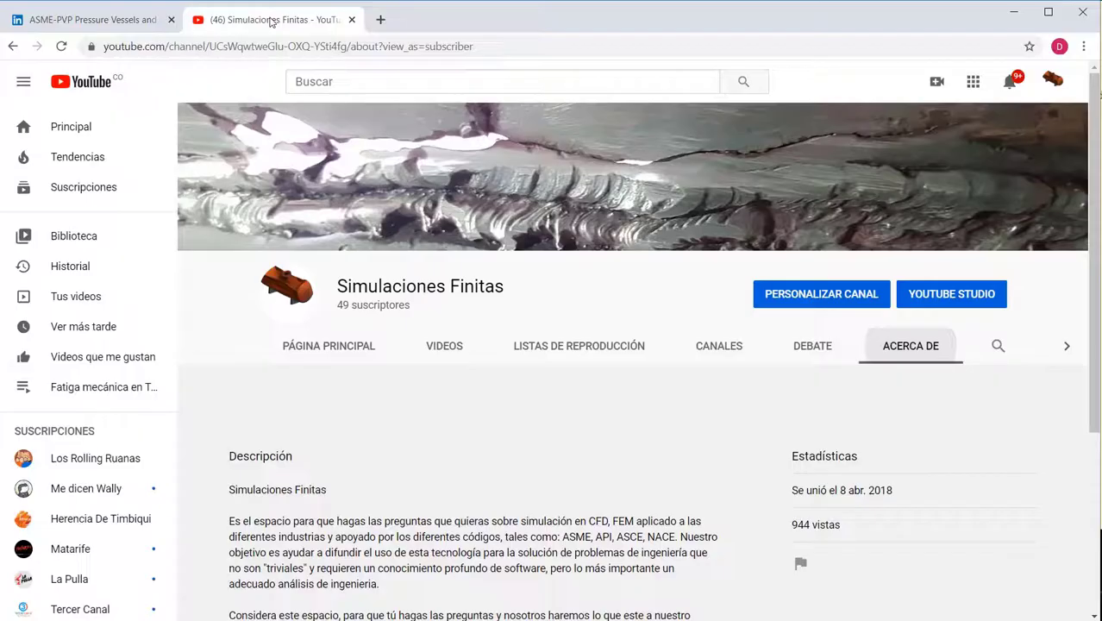
click(328, 344)
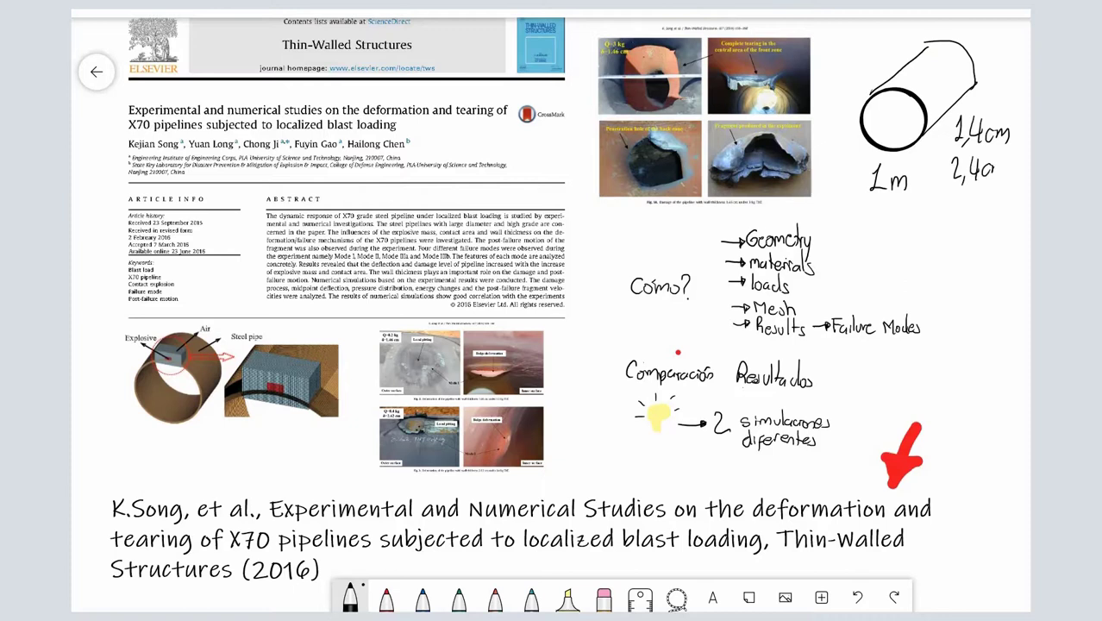
Select the Song et al. X70 blast-loading paper area on the Whiteboard to walk through the plan notes.
click(458, 597)
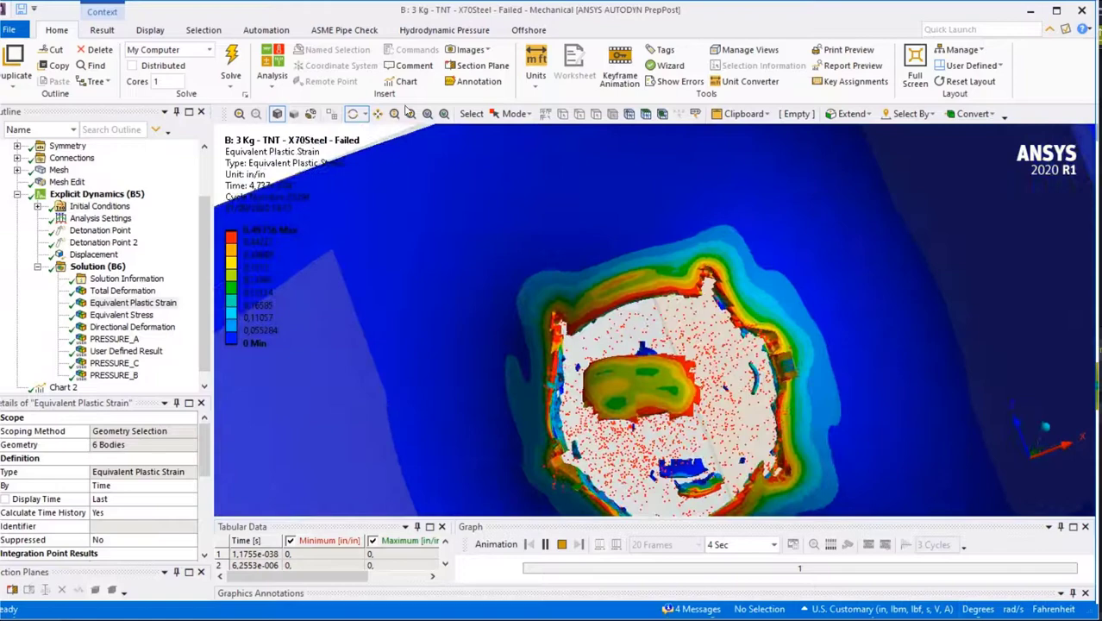
Display Equivalent Plastic Strain for the 3 kg TNT model, then for the 3-inch model.
click(410, 114)
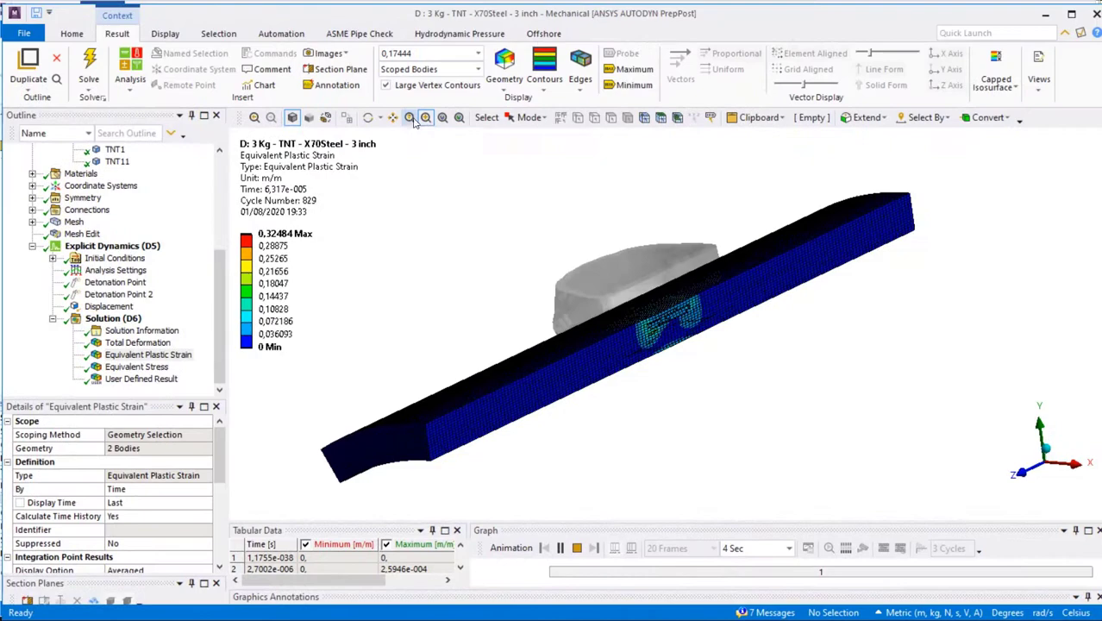
click(409, 117)
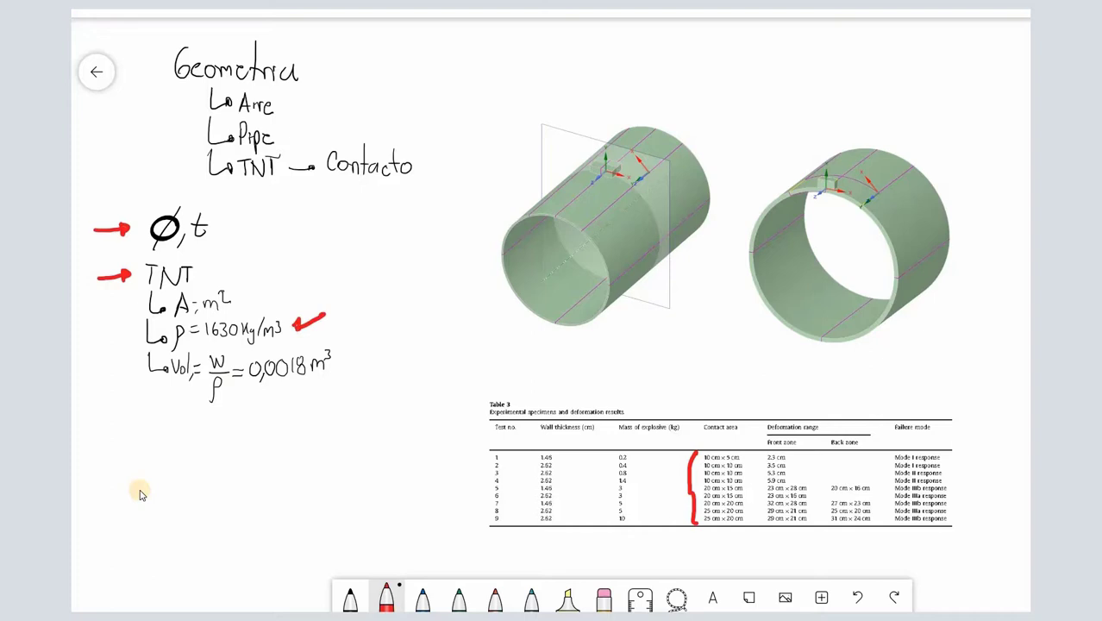
Pan the Whiteboard to the Geometria notes with air, pipe, TNT parts and density 1630 kg/m3.
drag(250, 383, 573, 182)
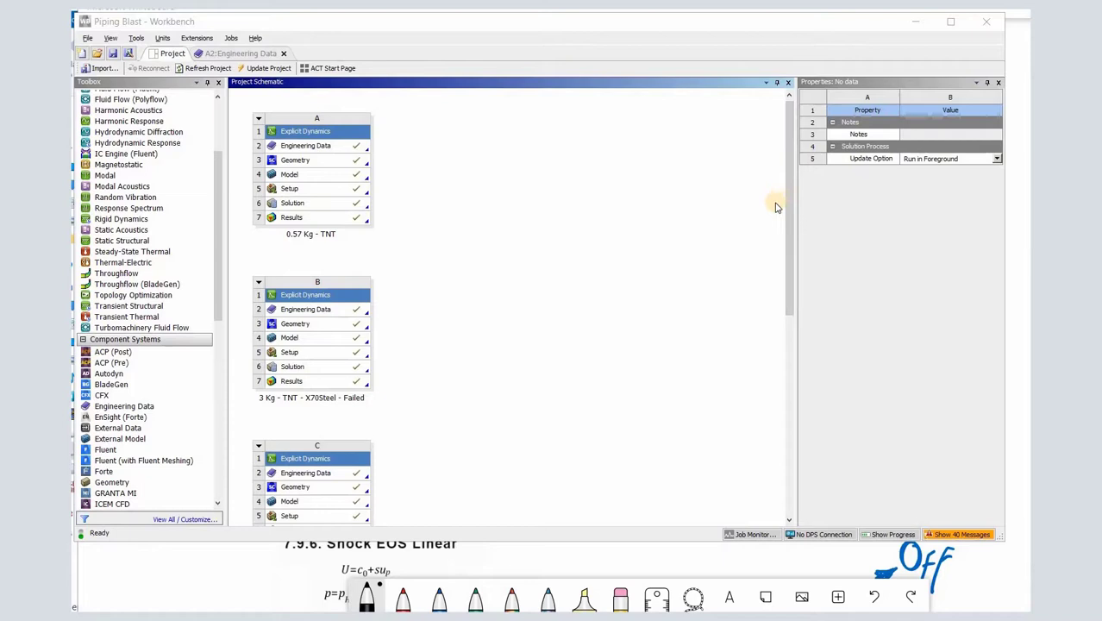
Open Engineering Data of system A (0.57 kg TNT) listing Air, Pipe X70 and TNT materials.
scroll(down, 3)
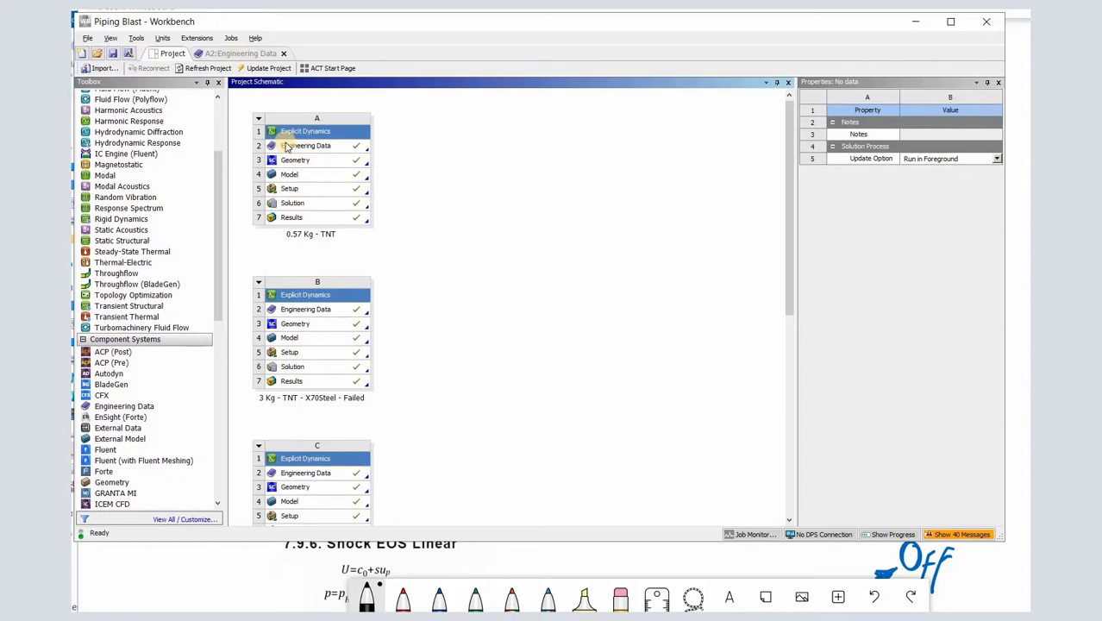
double_click(307, 145)
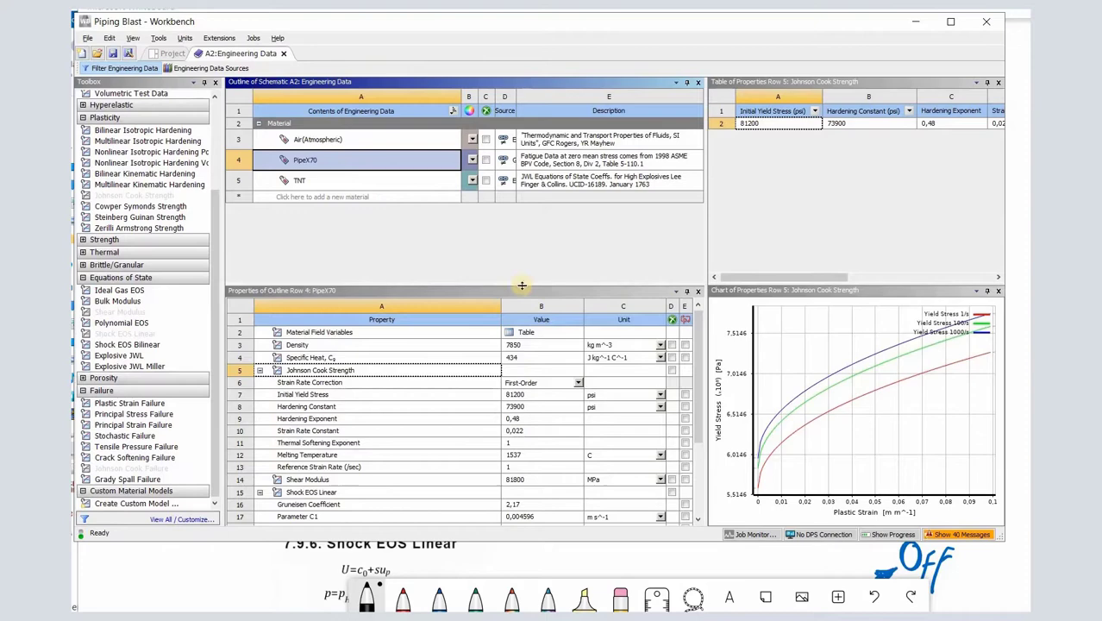
mouse_move(310, 228)
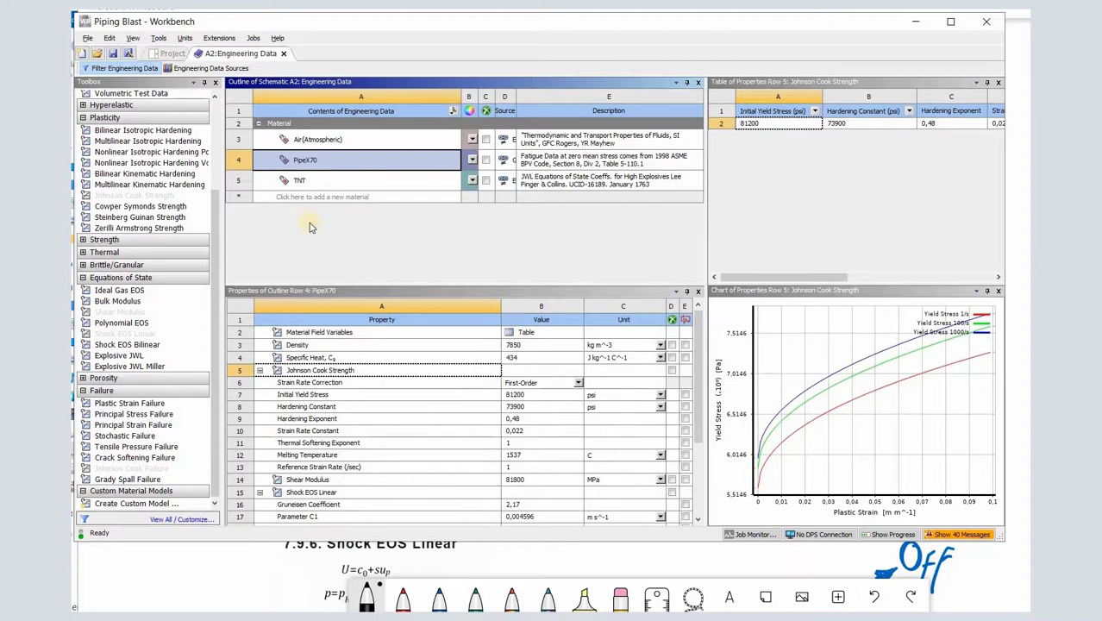
mouse_move(831, 410)
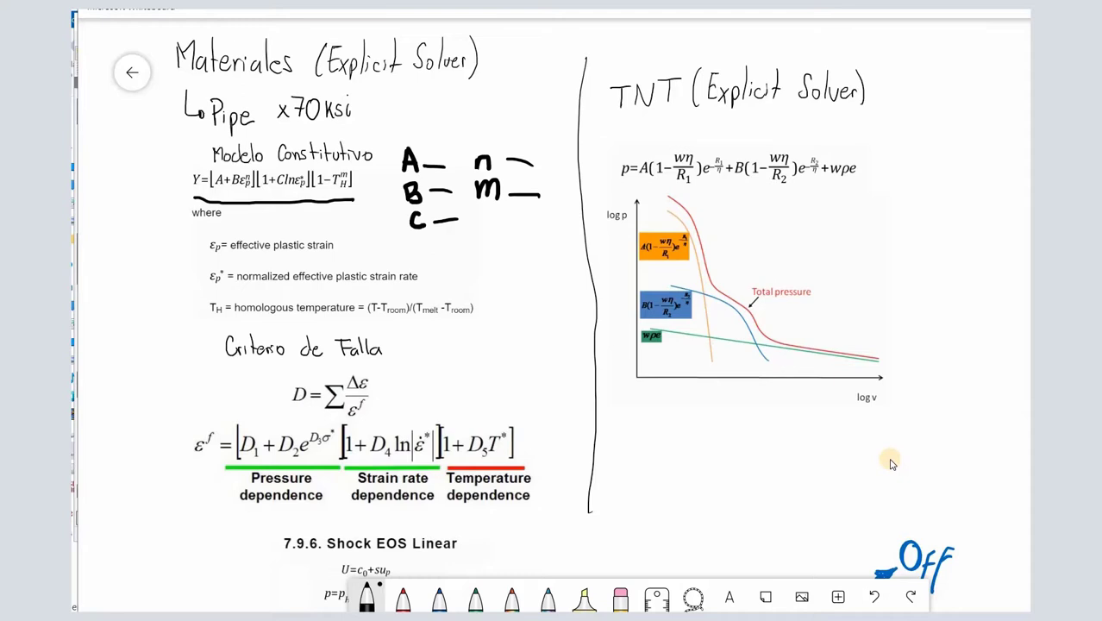
Draw a pen box around the Johnson-Cook constants A, B, C, n, m in the materials notes.
drag(388, 138, 388, 206)
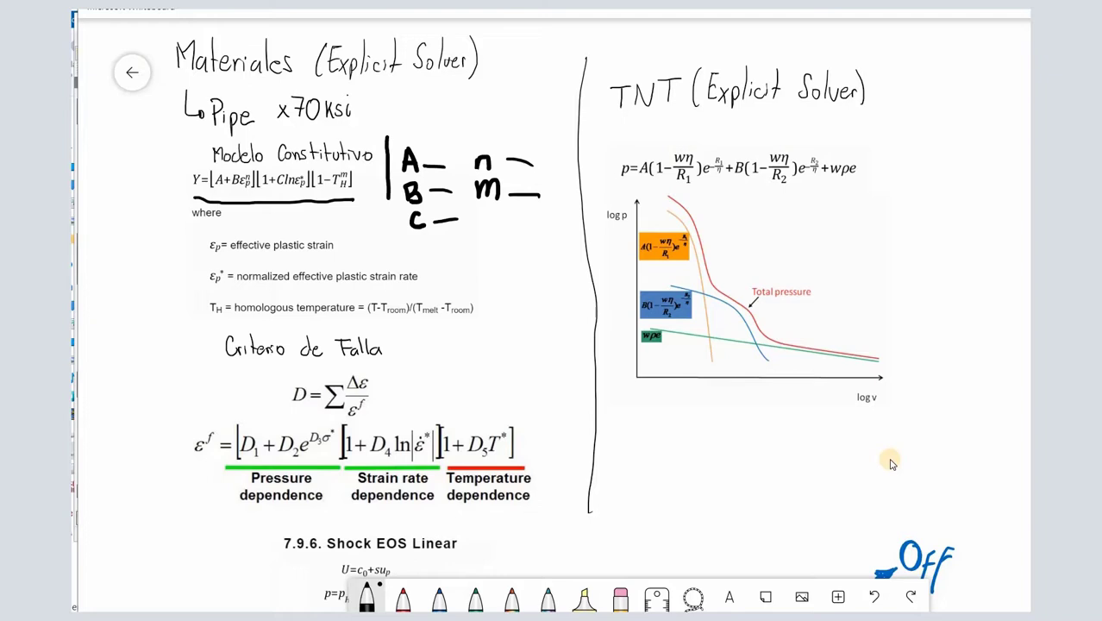
drag(388, 135, 558, 245)
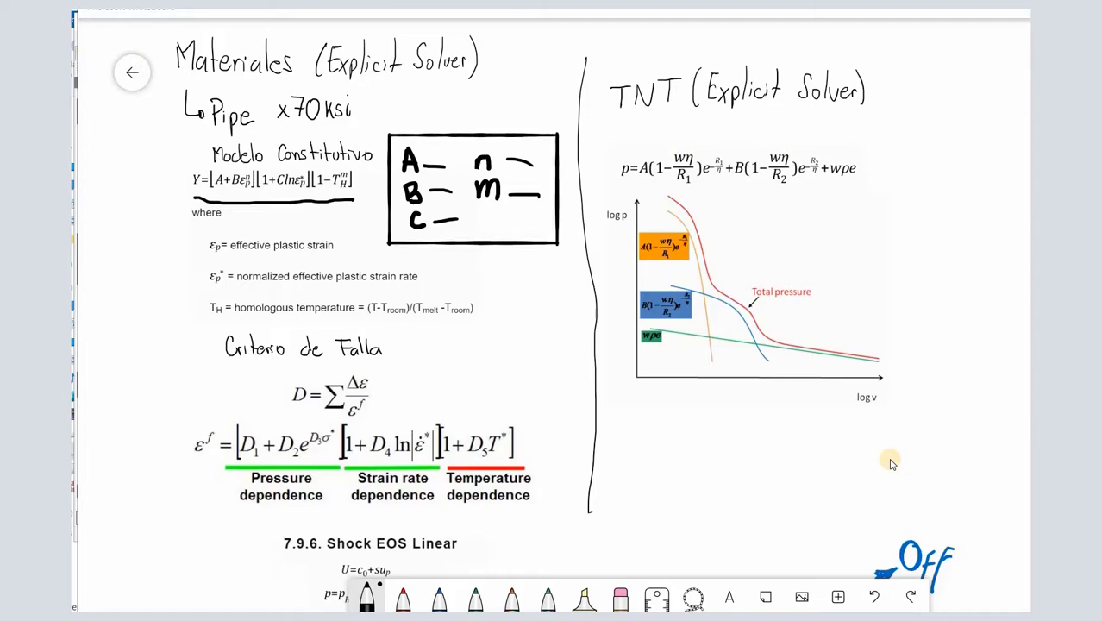
scroll(down, 3)
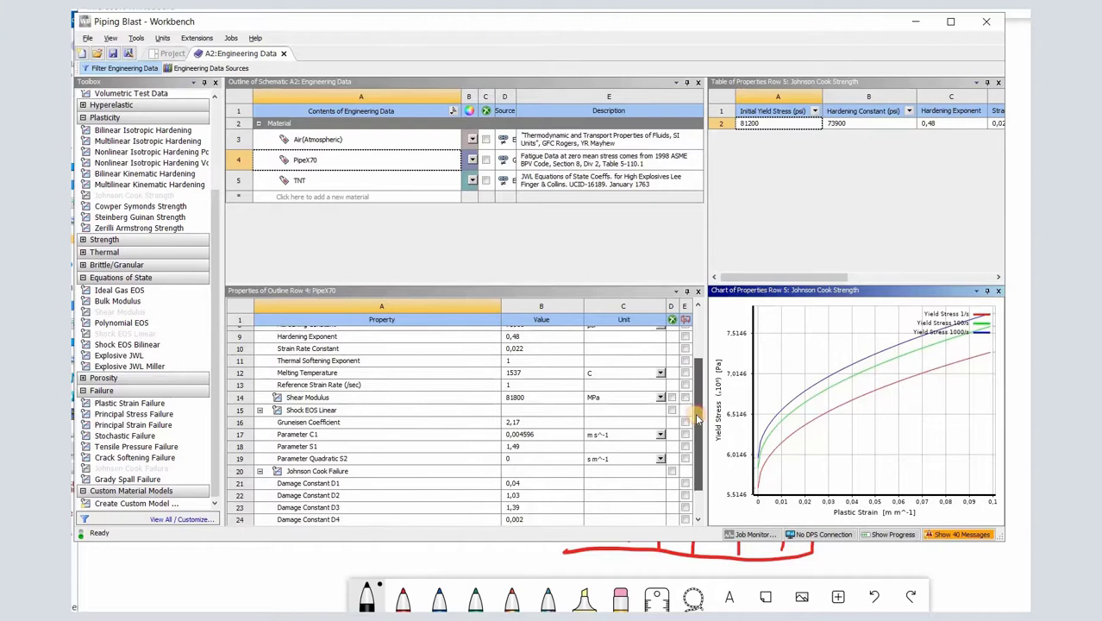
Scroll the PipeX70 properties to the Shock EOS Linear and Johnson Cook Failure damage constants.
scroll(down, 3)
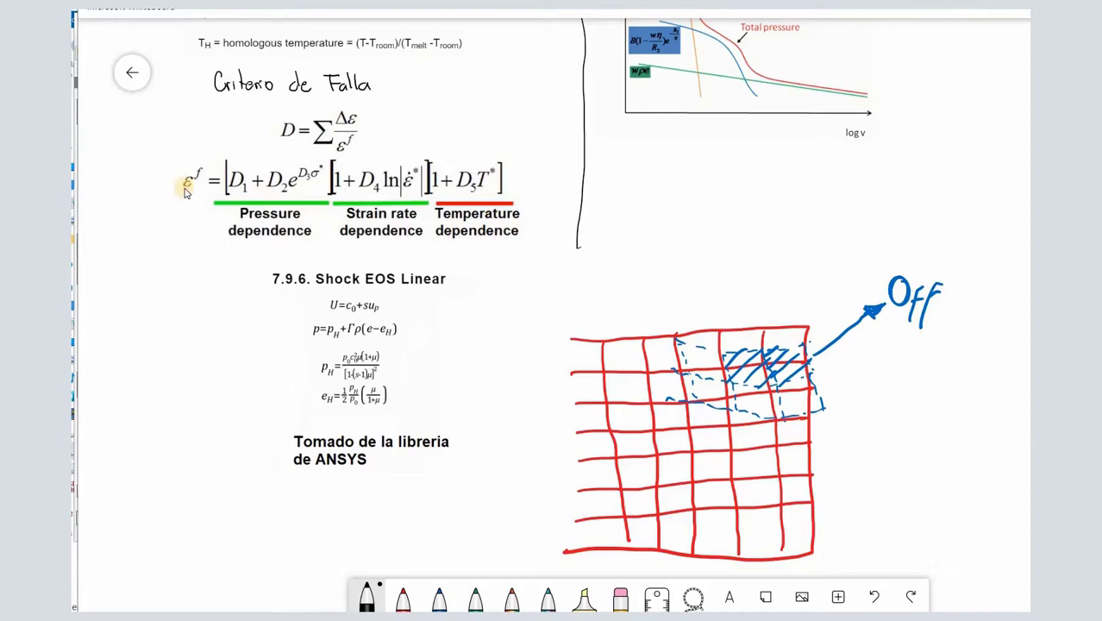
mouse_move(835, 289)
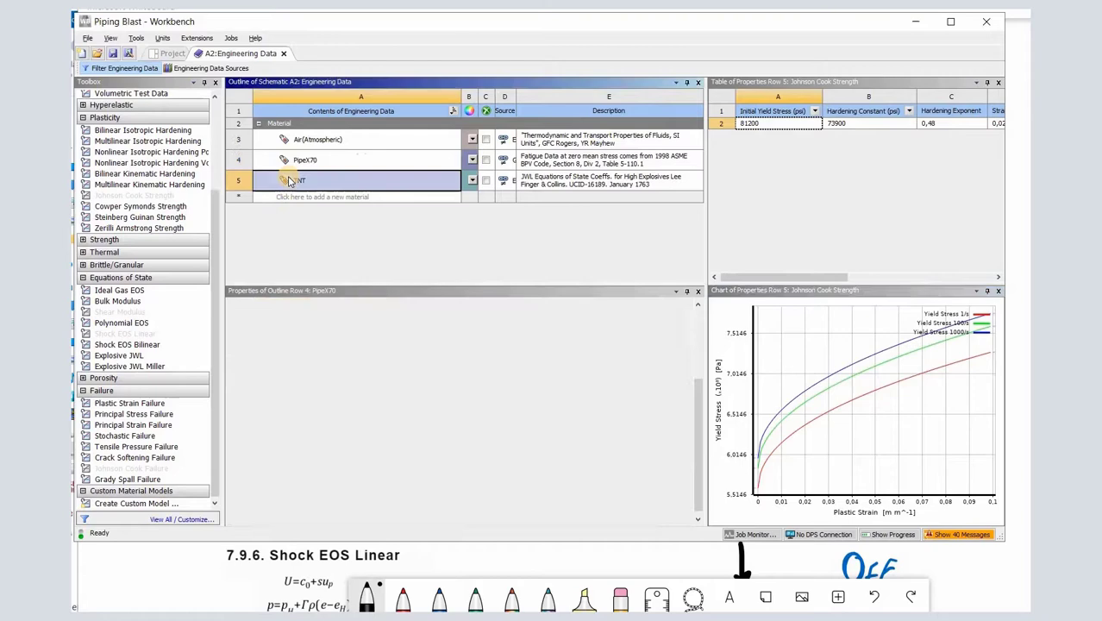
Select the TNT material row in Engineering Data to show its properties.
click(172, 51)
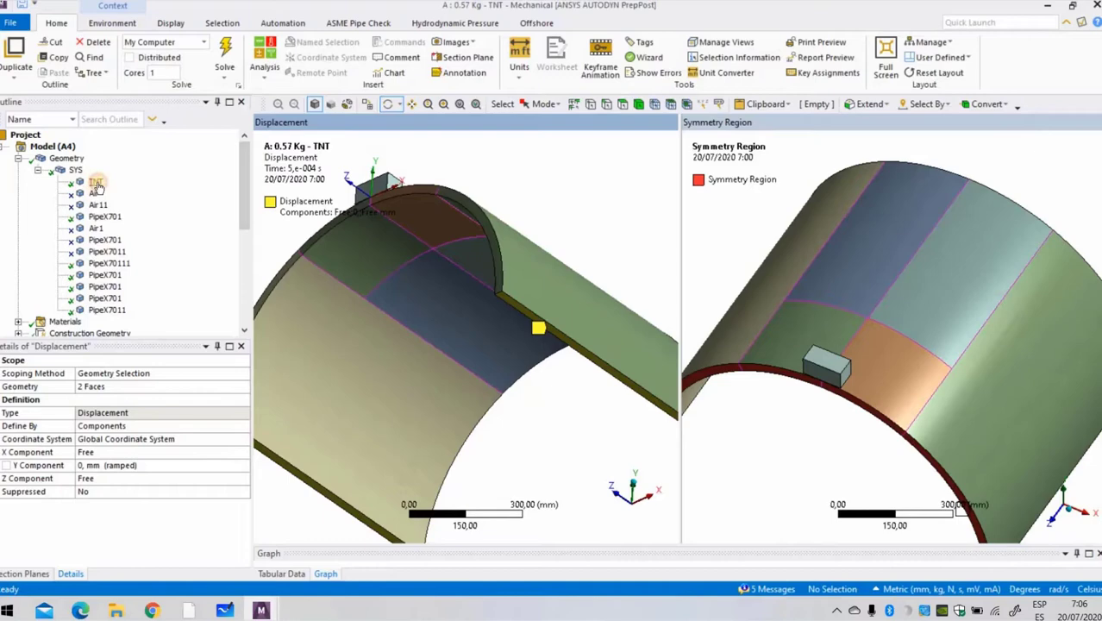
Show the TNT (Eulerian) and PipeX70 (Lagrangian) body assignments, then the Displacement support details.
click(96, 182)
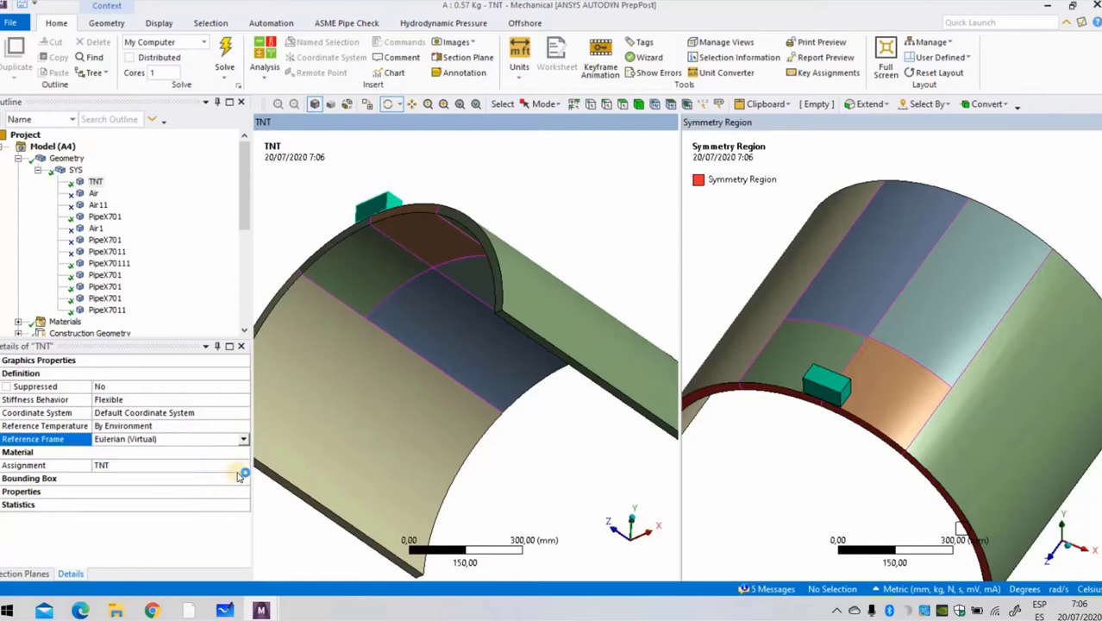
click(245, 465)
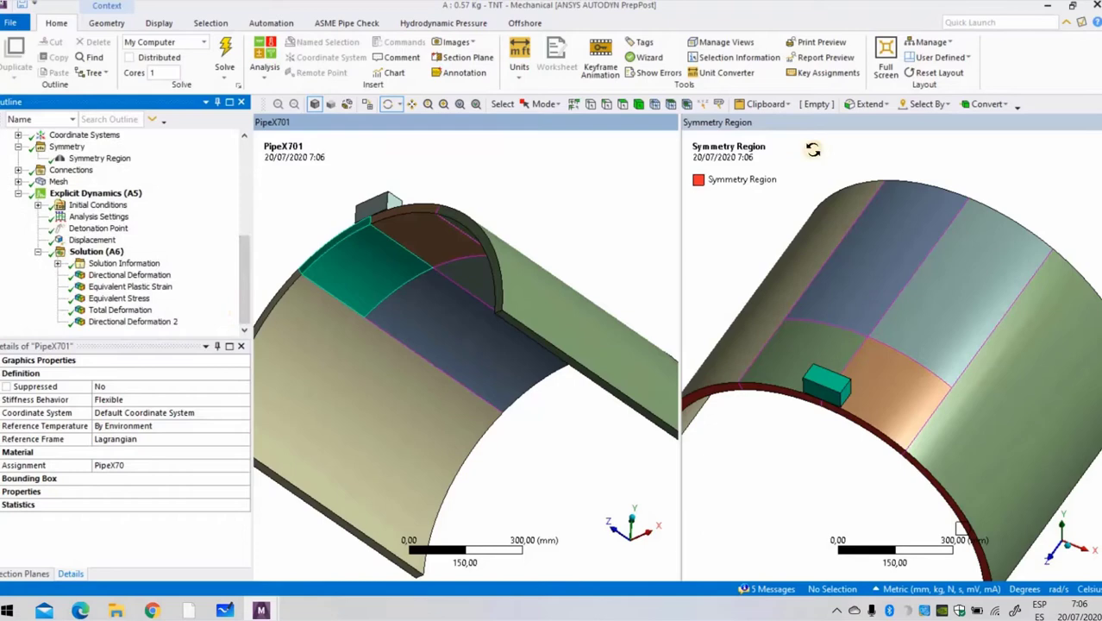
click(98, 193)
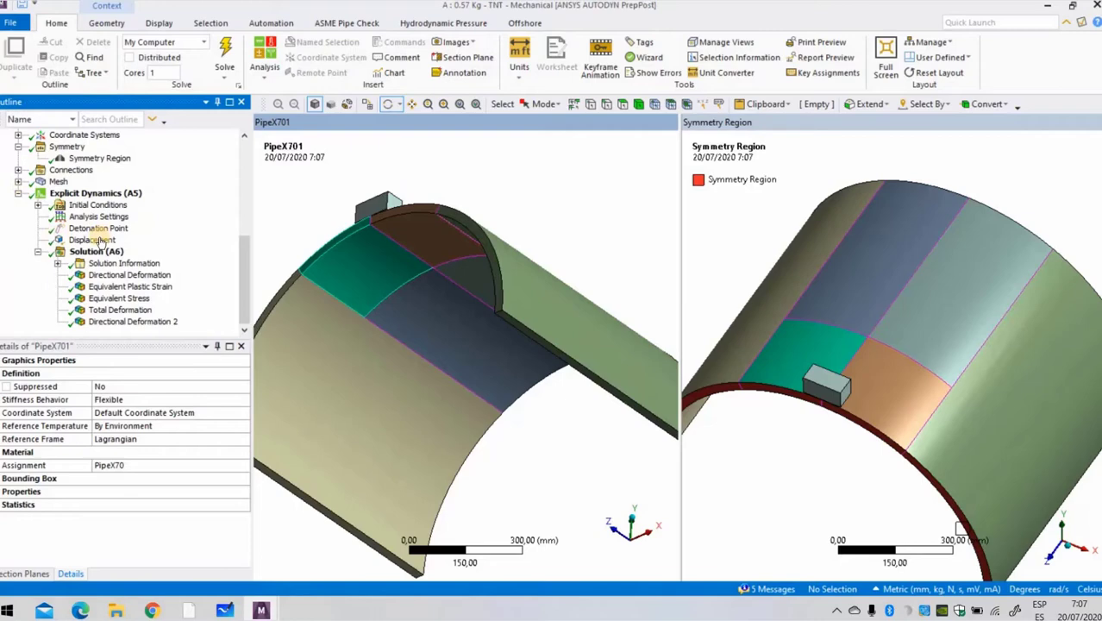
click(93, 240)
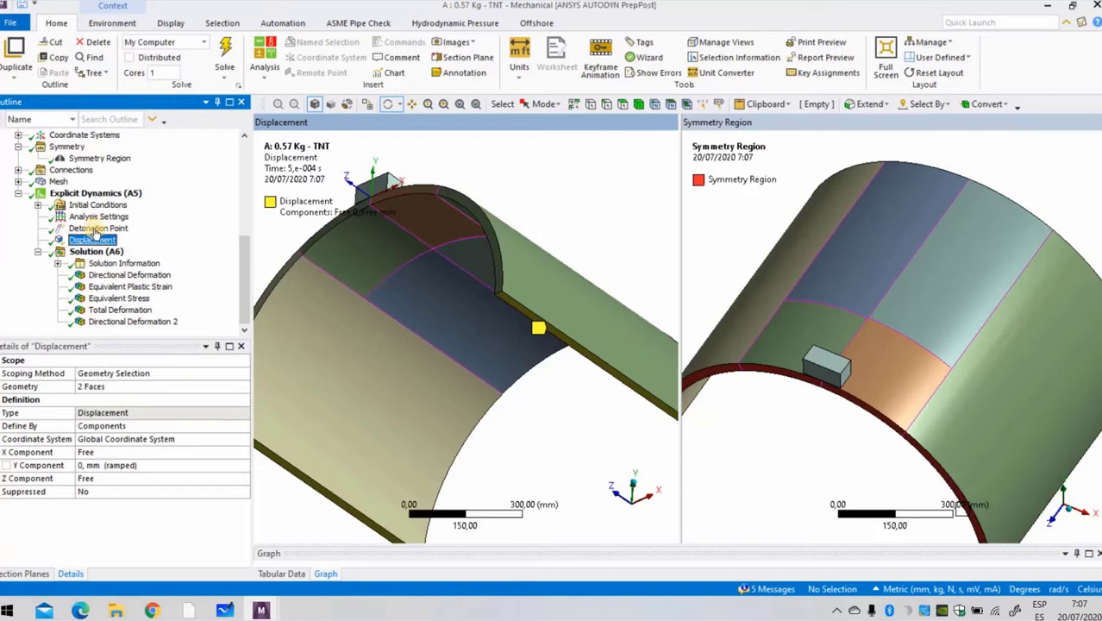
Show the detonation point at Y = 56 mm with zero time, then the 3 kg model's at 61.77 mm.
click(99, 227)
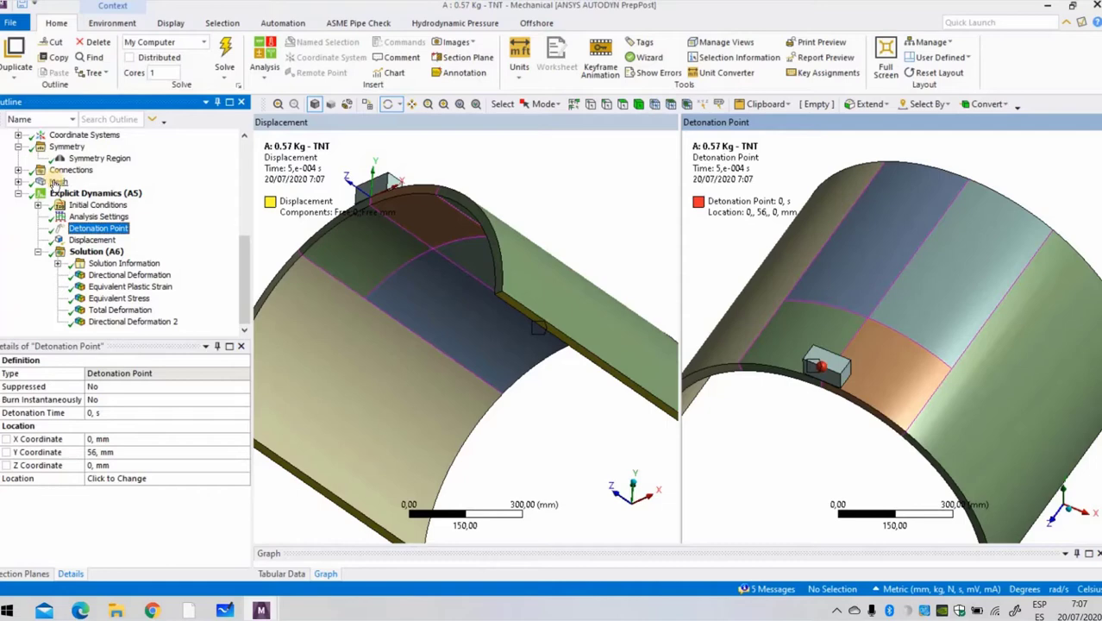
click(59, 181)
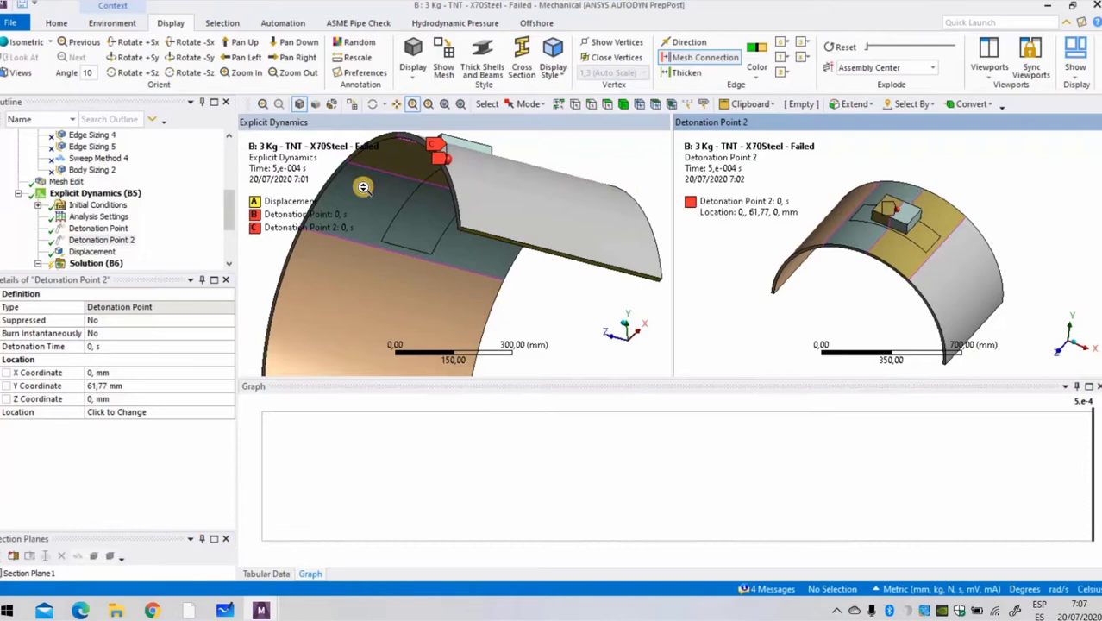
mouse_move(476, 110)
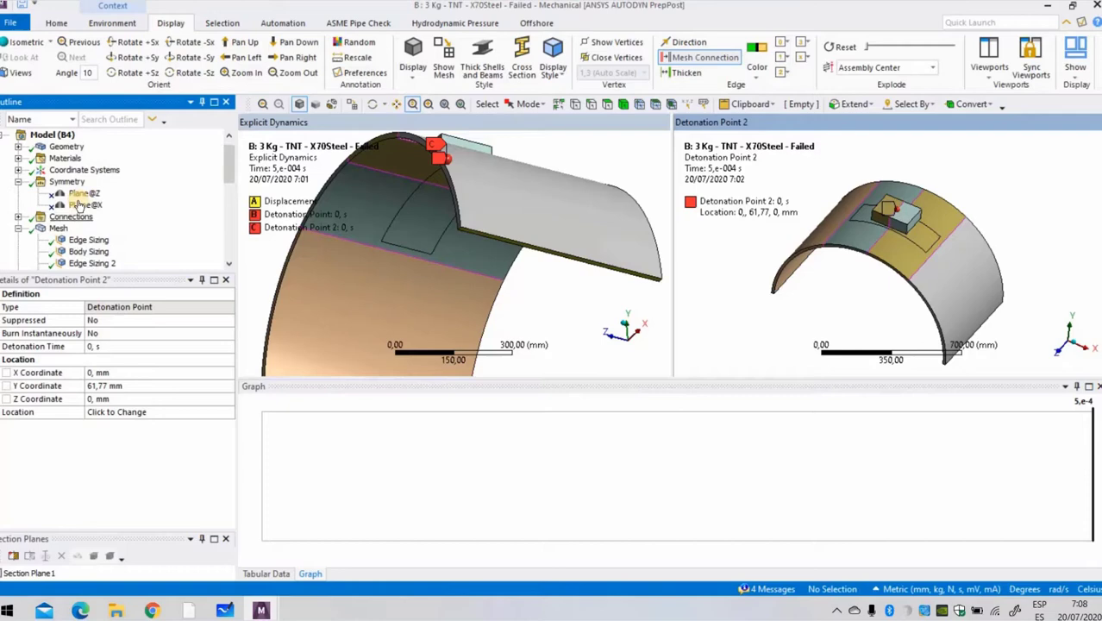
Show the 5 kg TNT X70 model's two-face displacement constraint with Y fixed at zero.
click(102, 217)
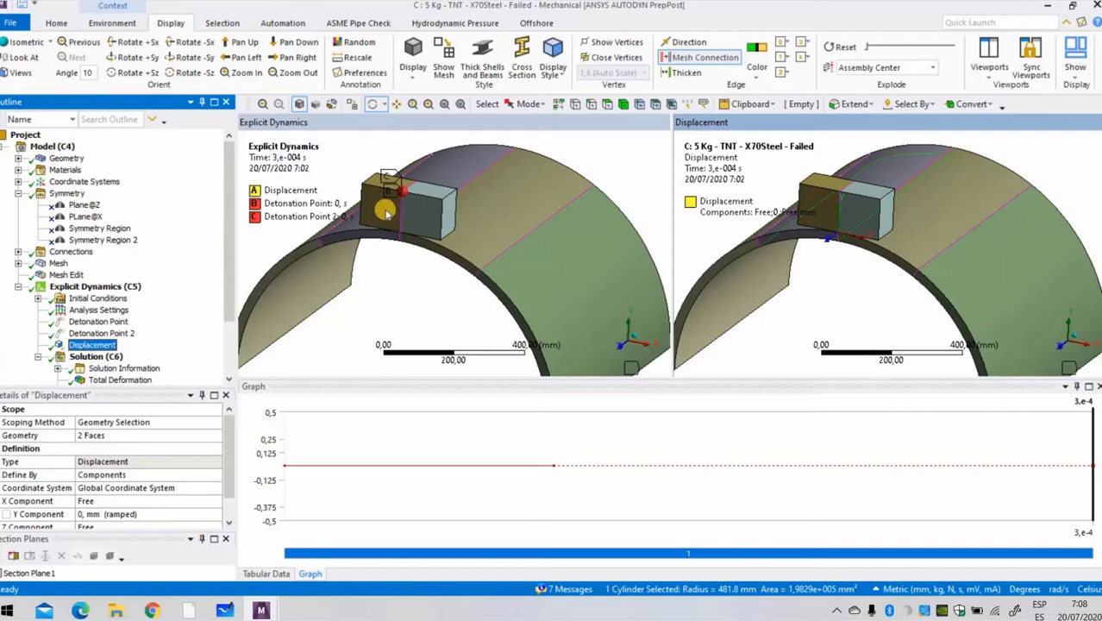
Show Detonation Point 2, the displacement support and the 15 mm explicit mesh, then return to the whiteboard.
click(100, 286)
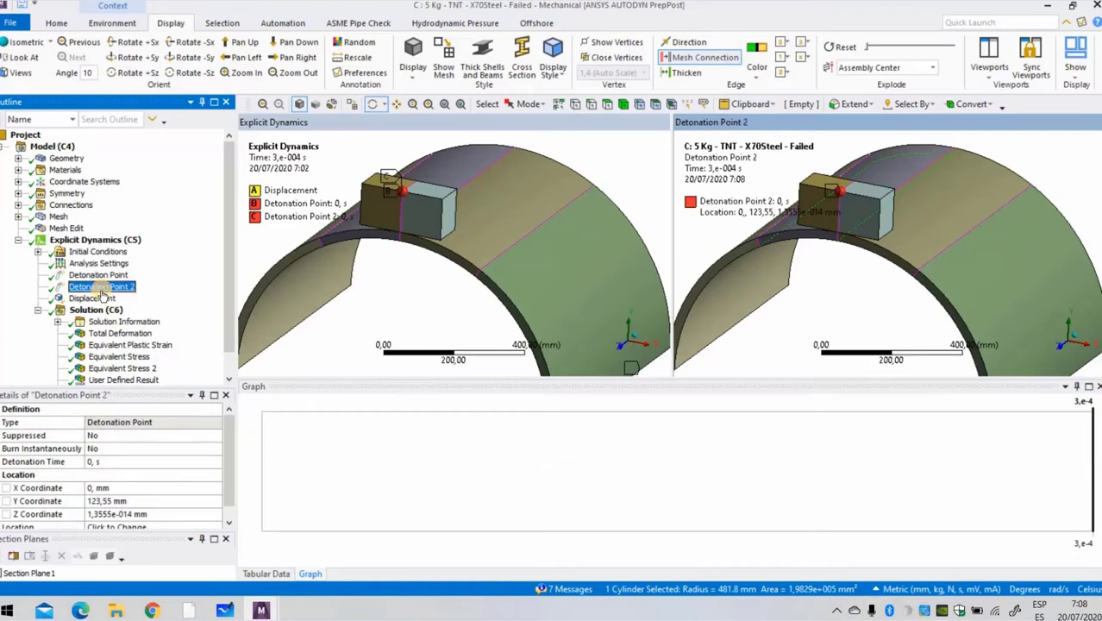
click(92, 297)
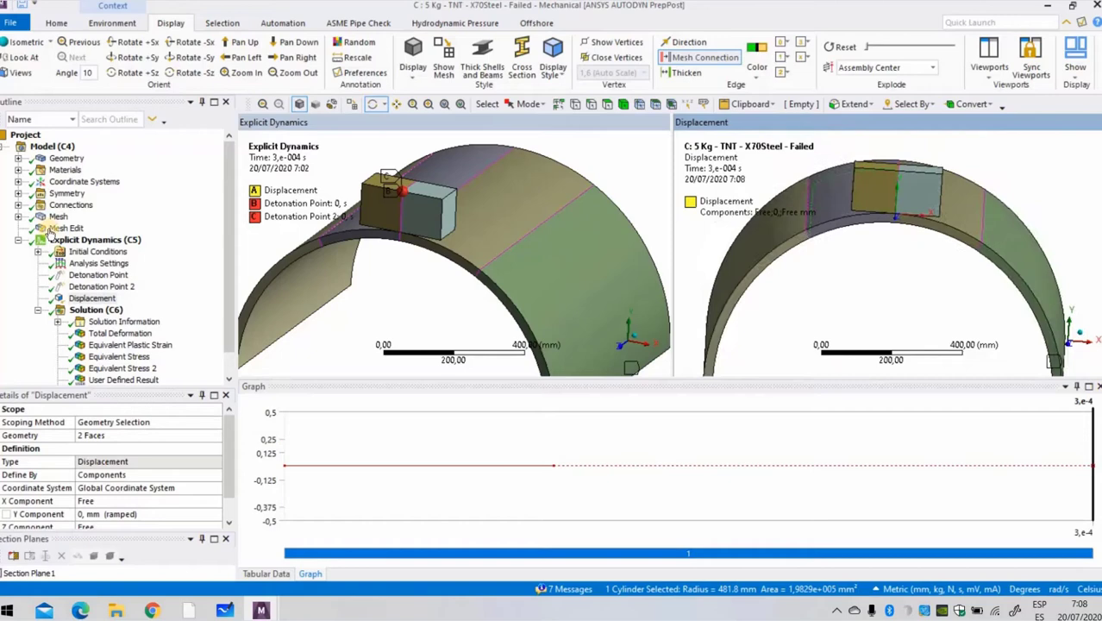
click(59, 216)
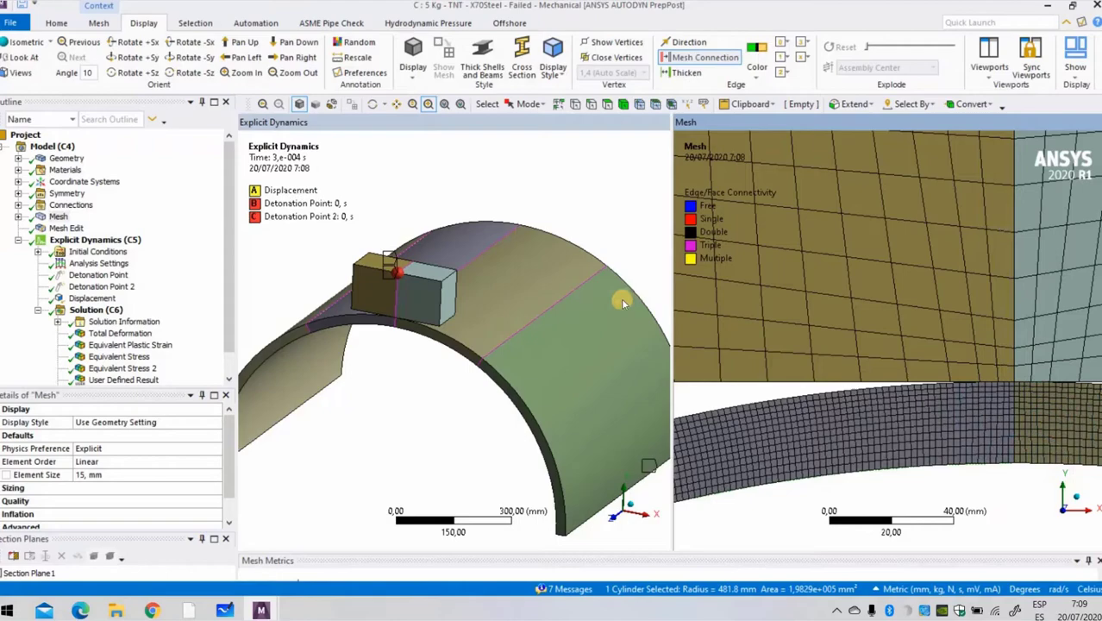
key(alt+tab)
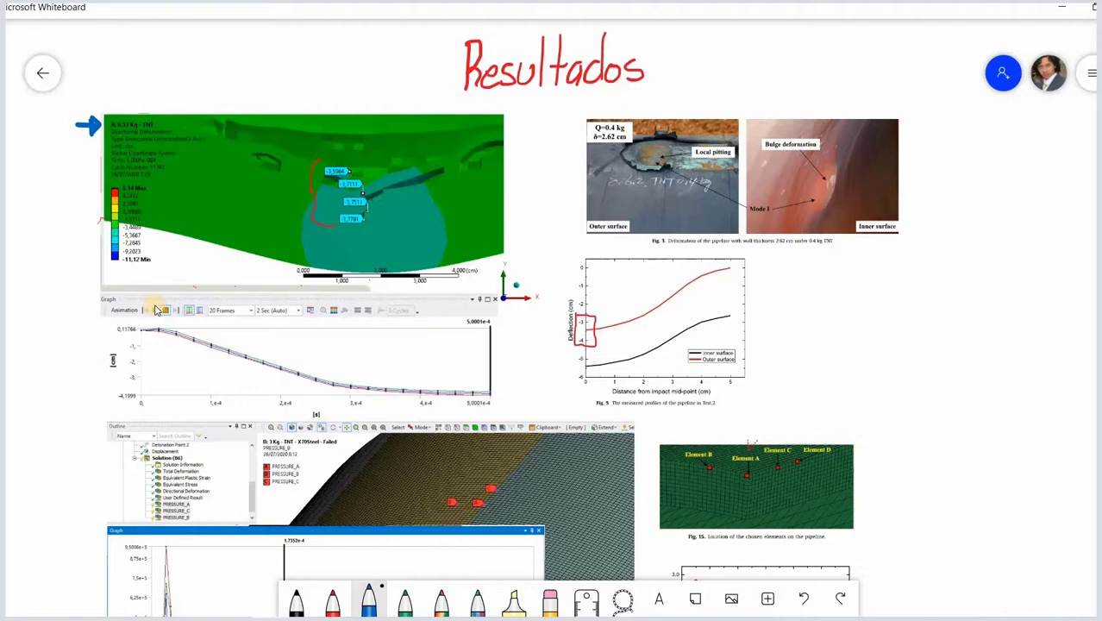
Mark the published deflection curve ends and hatch over the simulated crater in blue ink.
drag(738, 265, 784, 264)
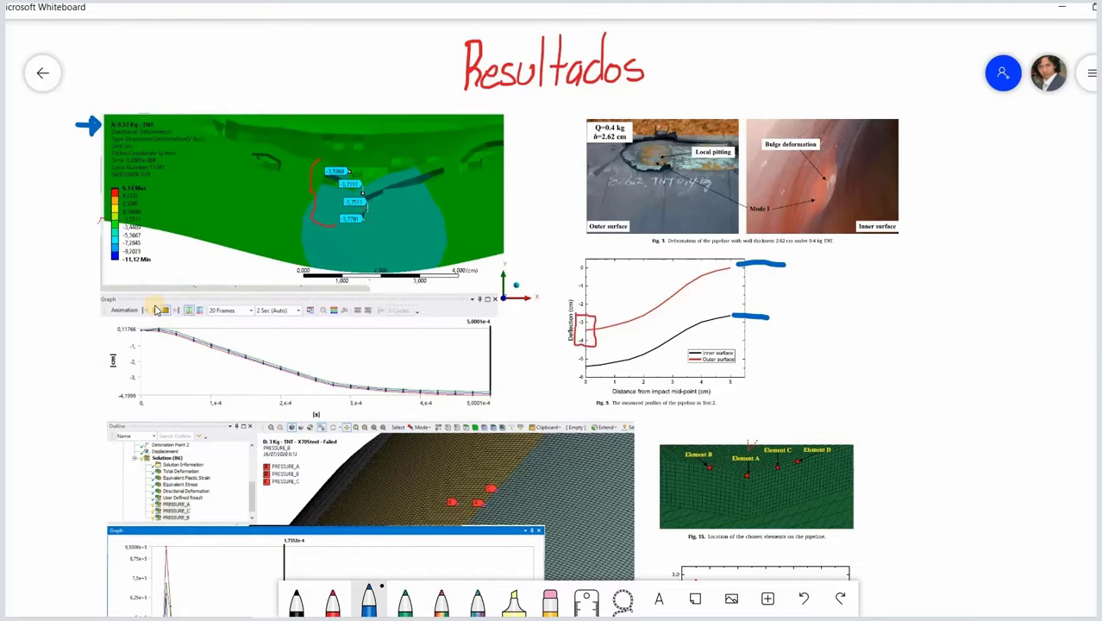
drag(362, 181, 432, 250)
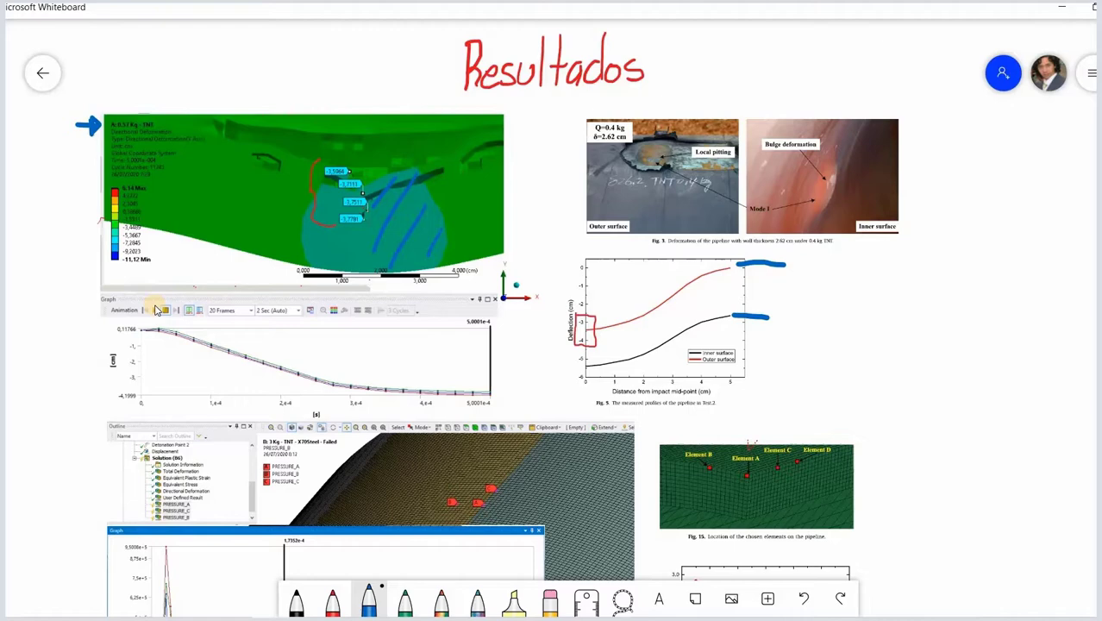
drag(560, 336, 569, 370)
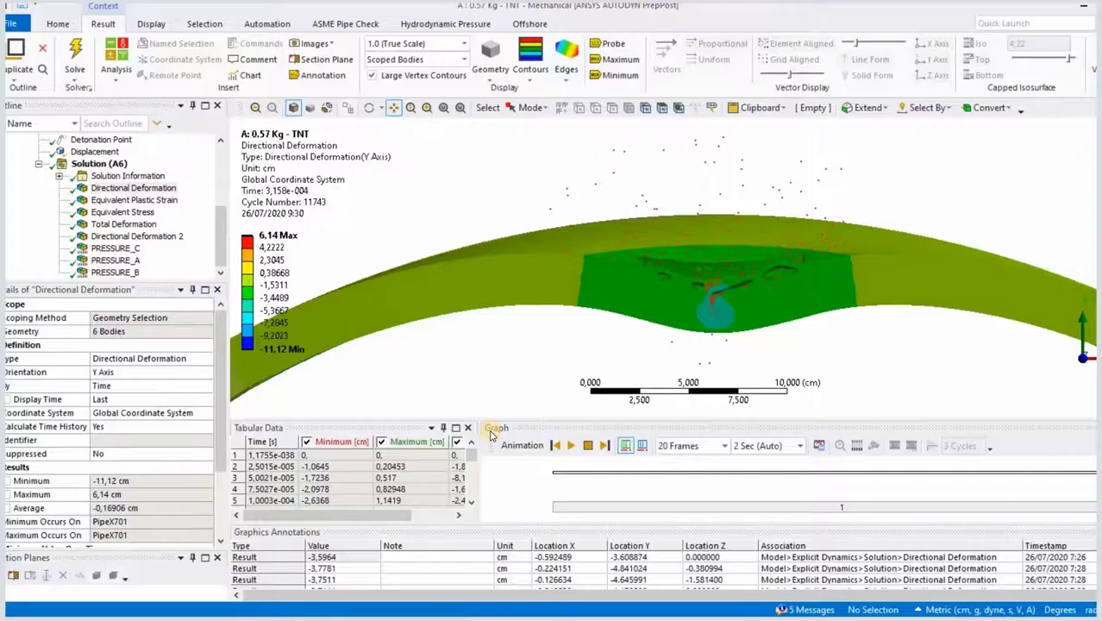
click(571, 445)
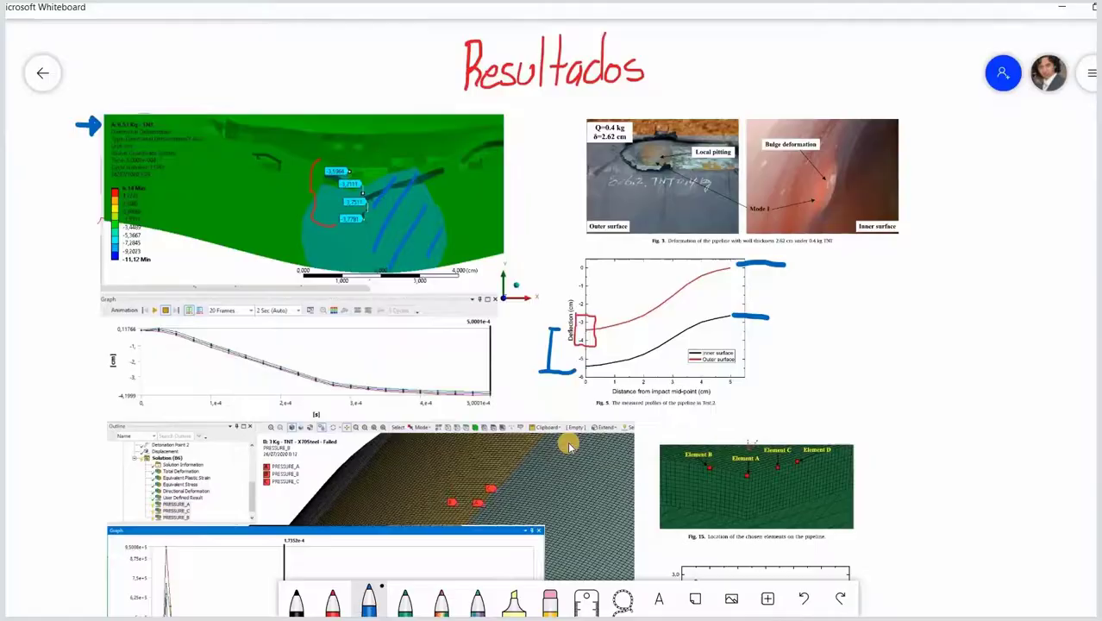
Bracket the simulated and published pressure graphs further down the board.
scroll(down, 3)
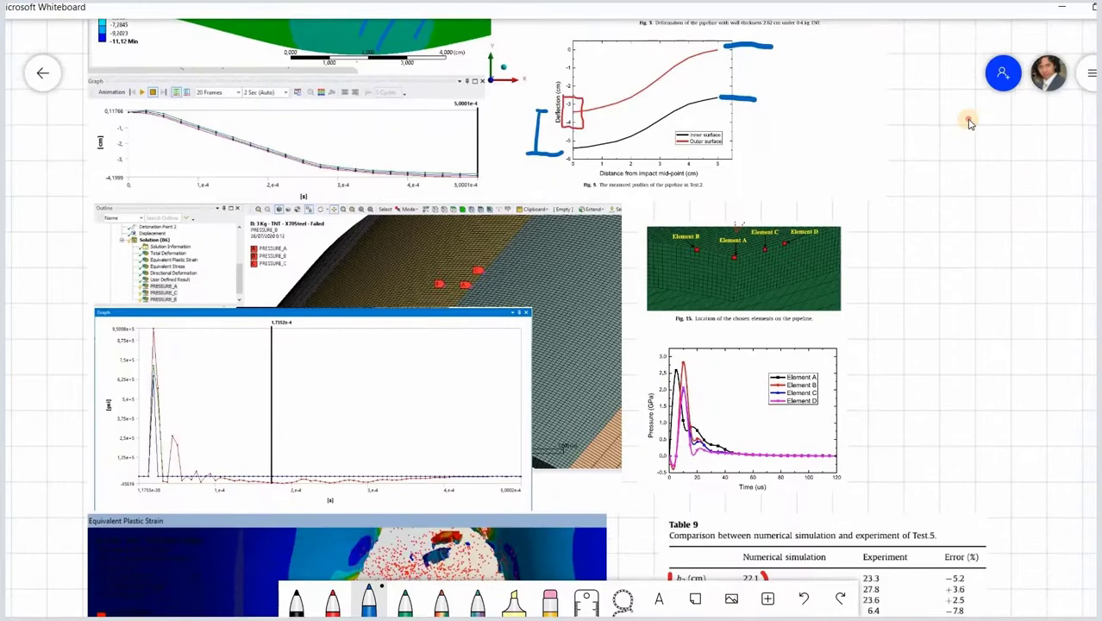
scroll(down, 3)
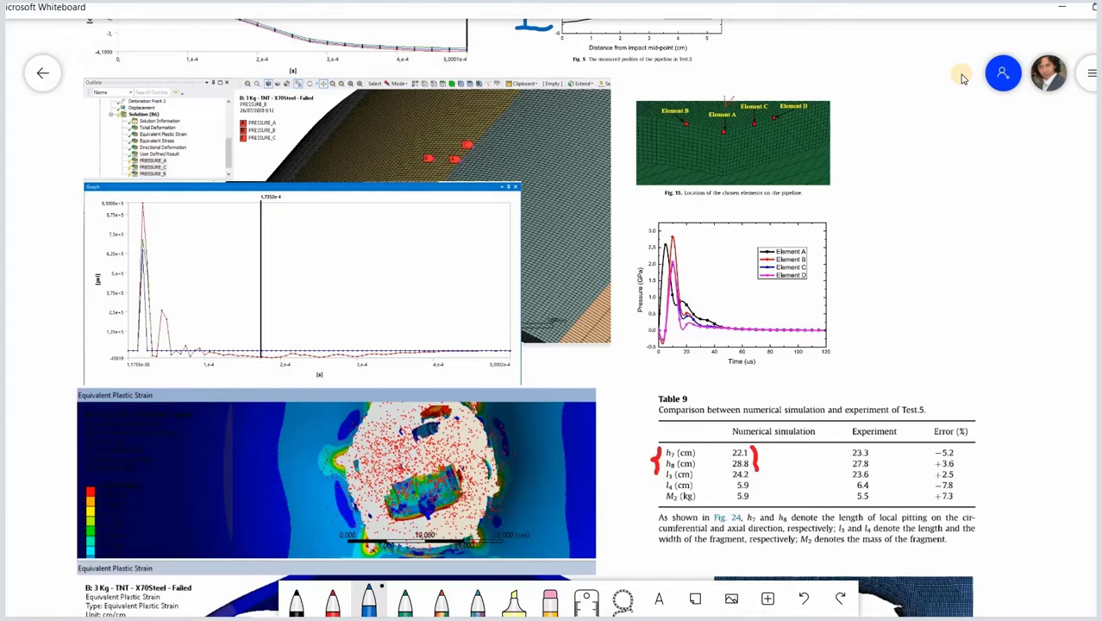
drag(77, 199, 83, 356)
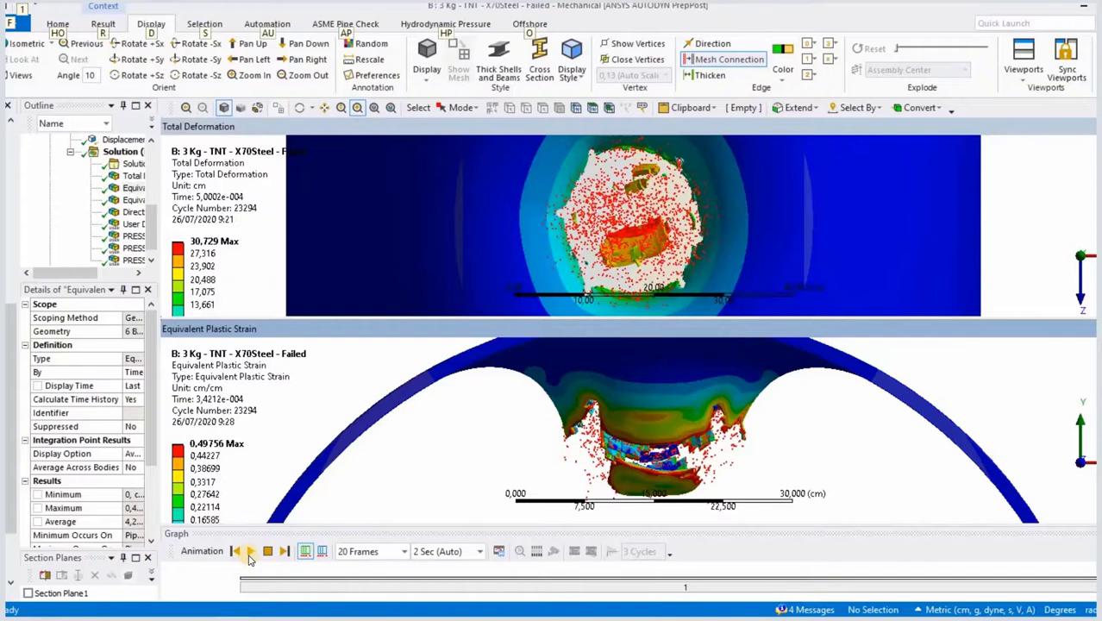
Show the 5 kg TNT X70 model's equivalent plastic strain result and its strain history curve.
click(252, 551)
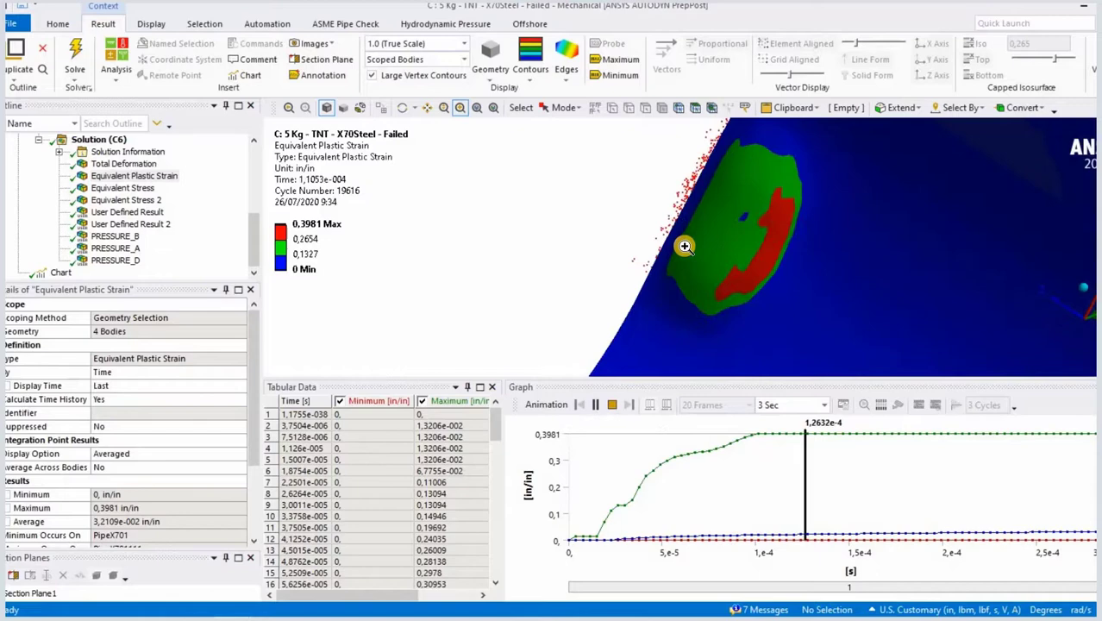
click(597, 404)
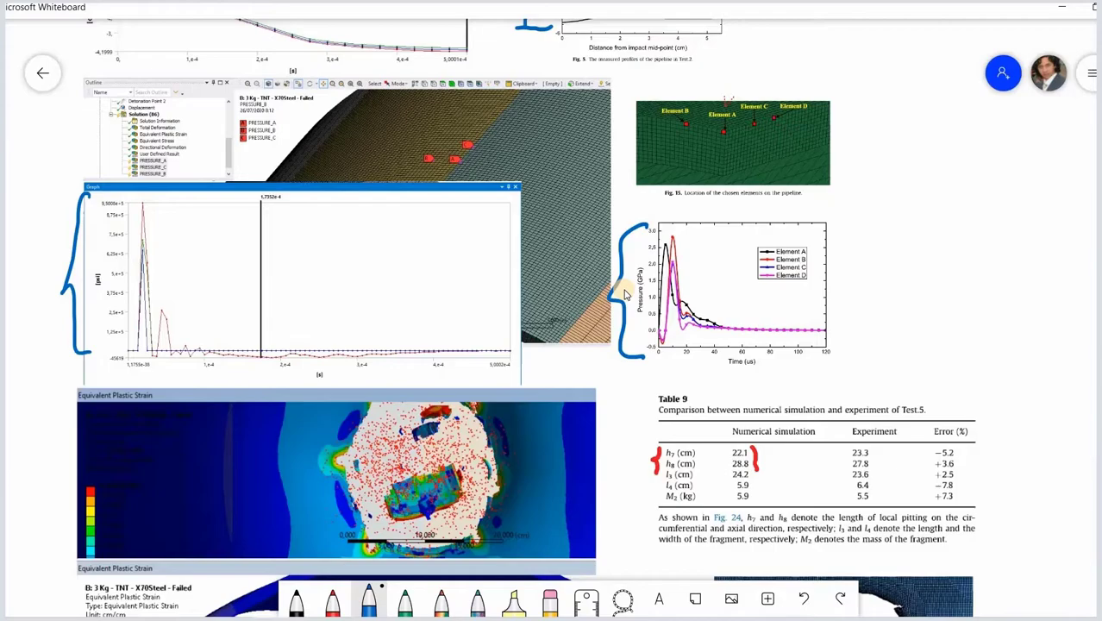
Bring up the window switcher over ANSYS Workbench to pick a model.
key(alt+tab)
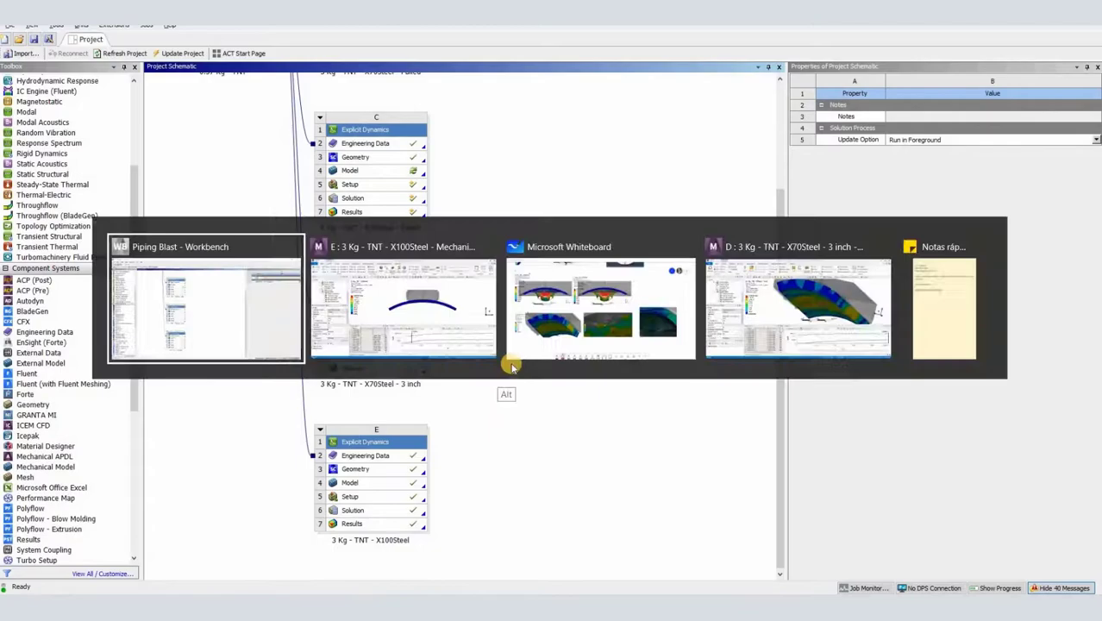
View the X100 steel stress result at a later time, then the 3-inch X70 model's equivalent stress.
click(403, 307)
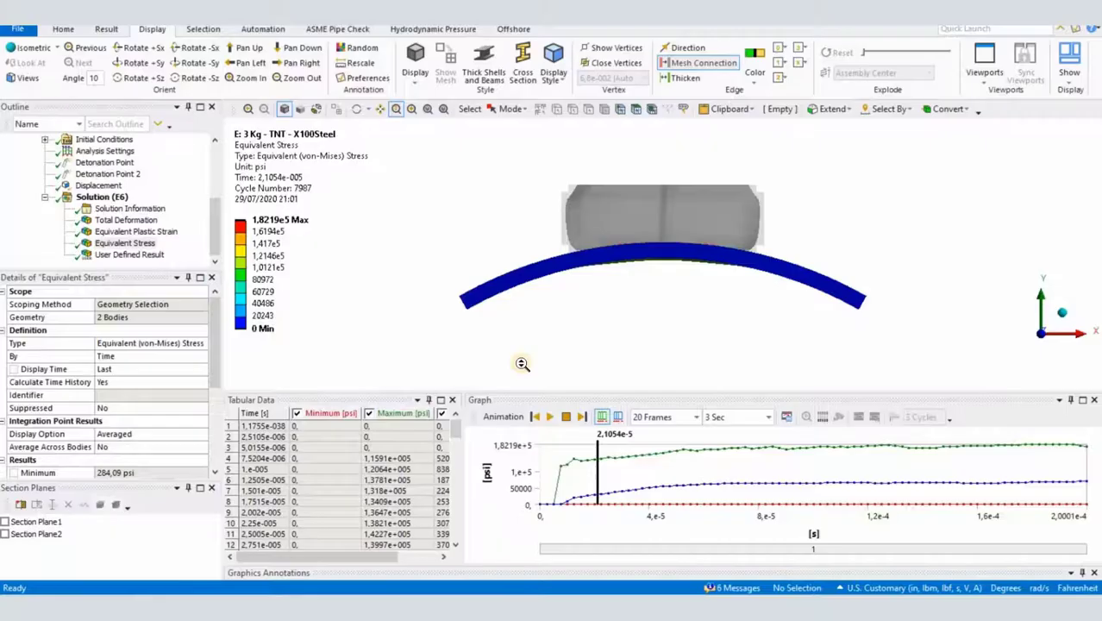
click(548, 415)
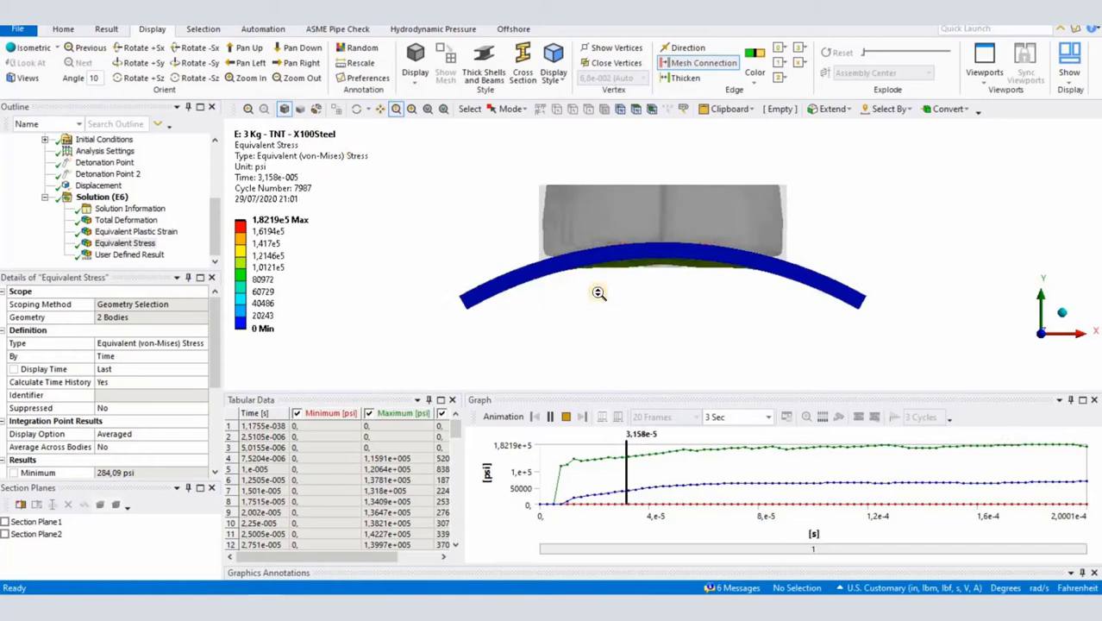
click(548, 416)
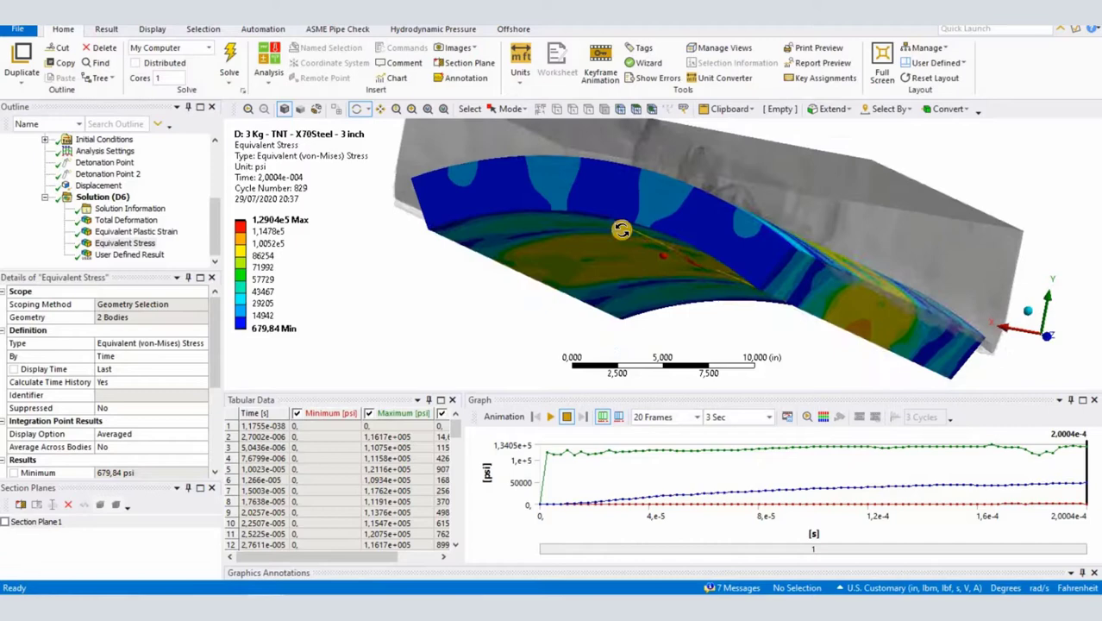
drag(621, 228, 627, 245)
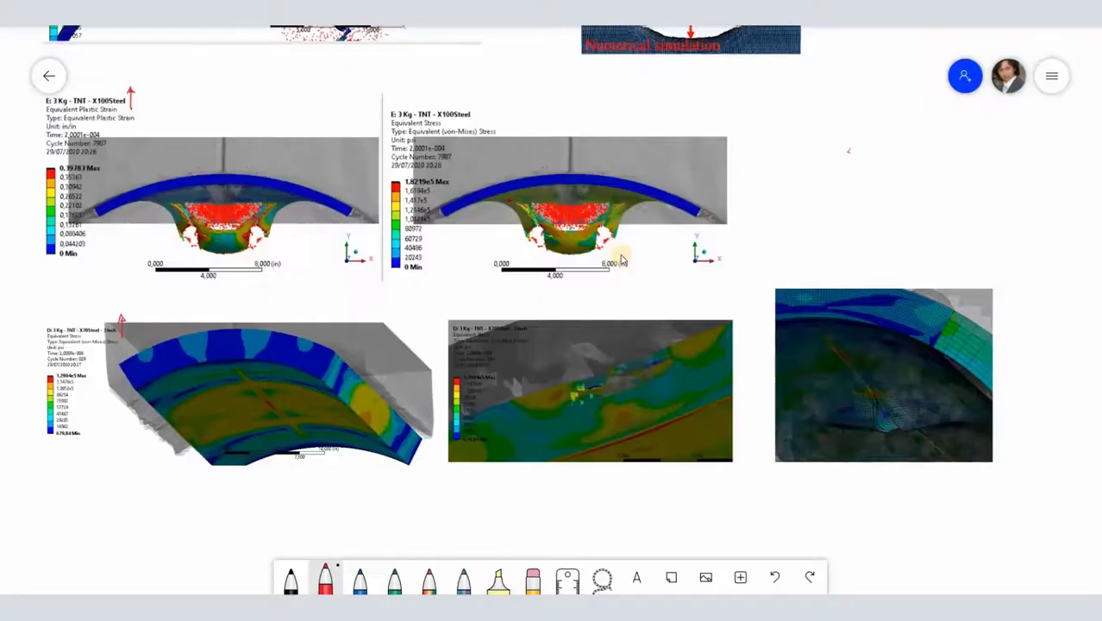
Trace the photo's cracks and the simulated tear region in red pen, then move down to the crater table.
click(324, 576)
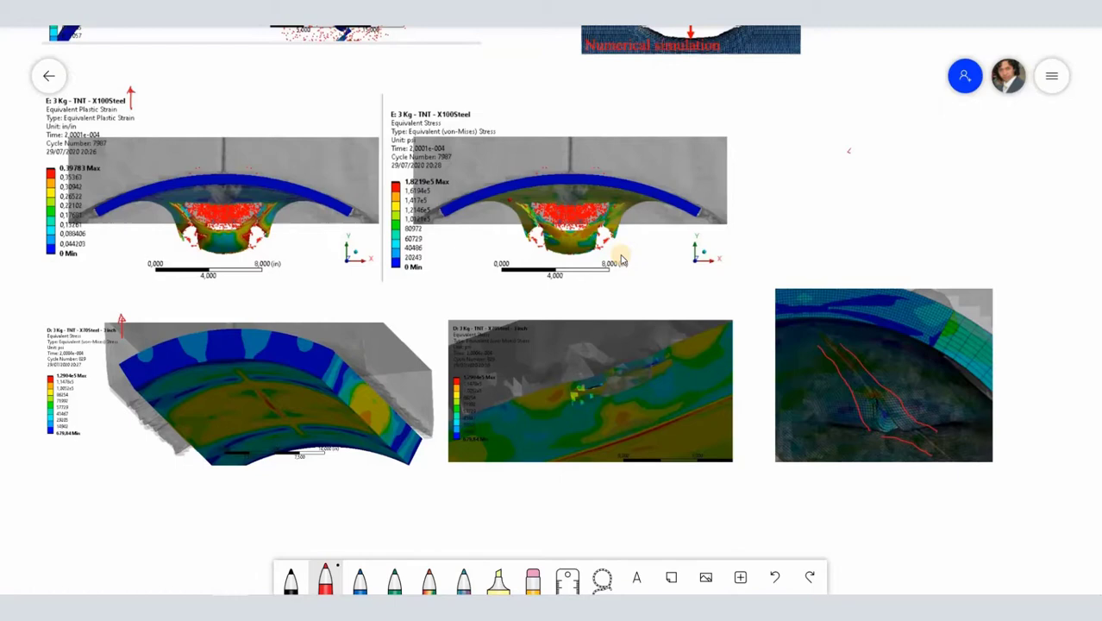
drag(559, 410, 681, 348)
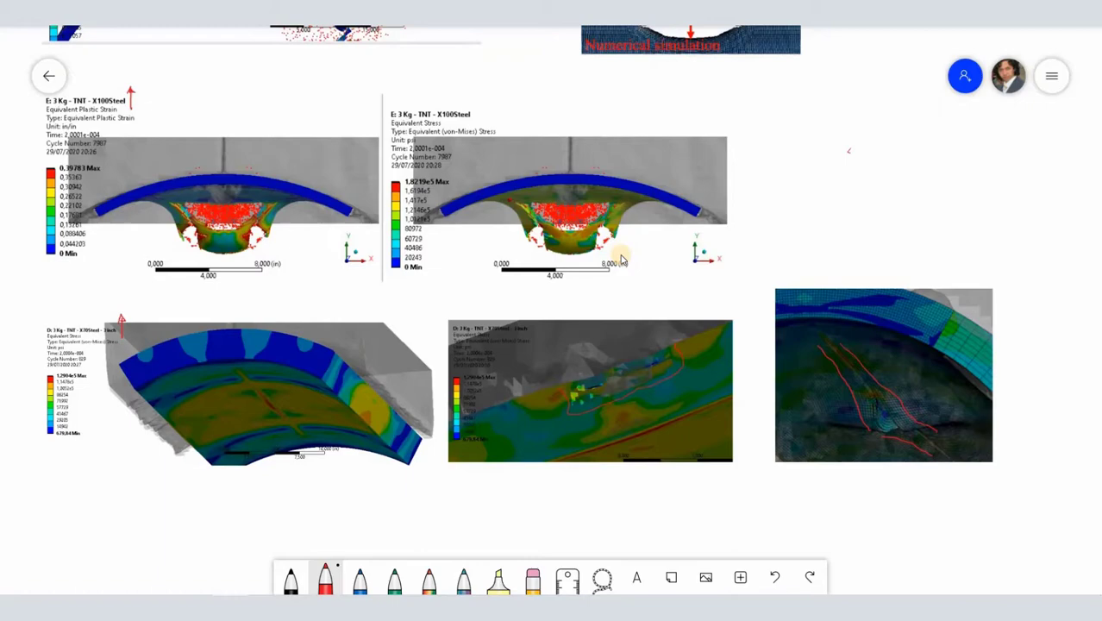
scroll(down, 3)
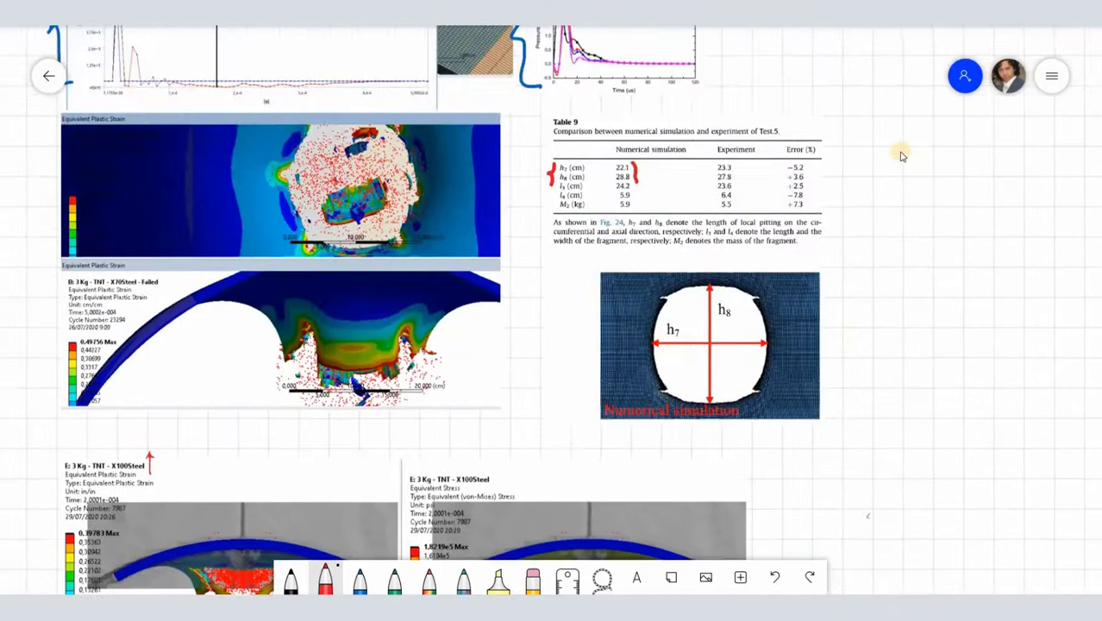